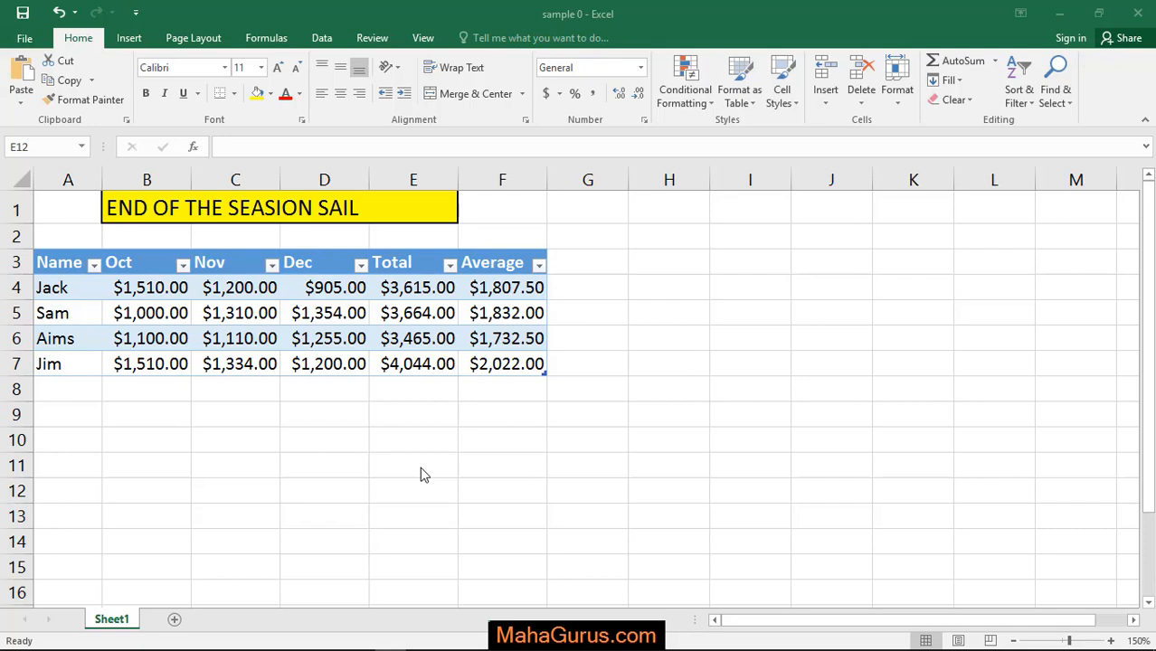
- Start selecting the sales table from the Name header cell A3
left_click(414, 490)
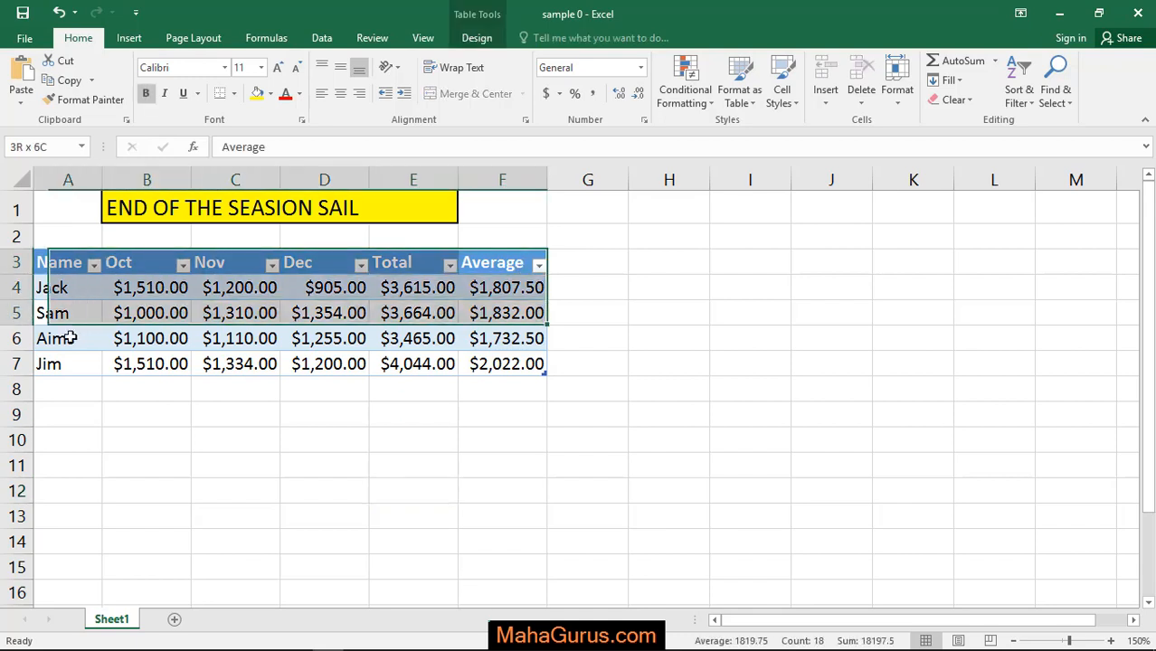
- Show the Line/Area chart types on the Insert tab for the A3:F7 table
left_click(129, 37)
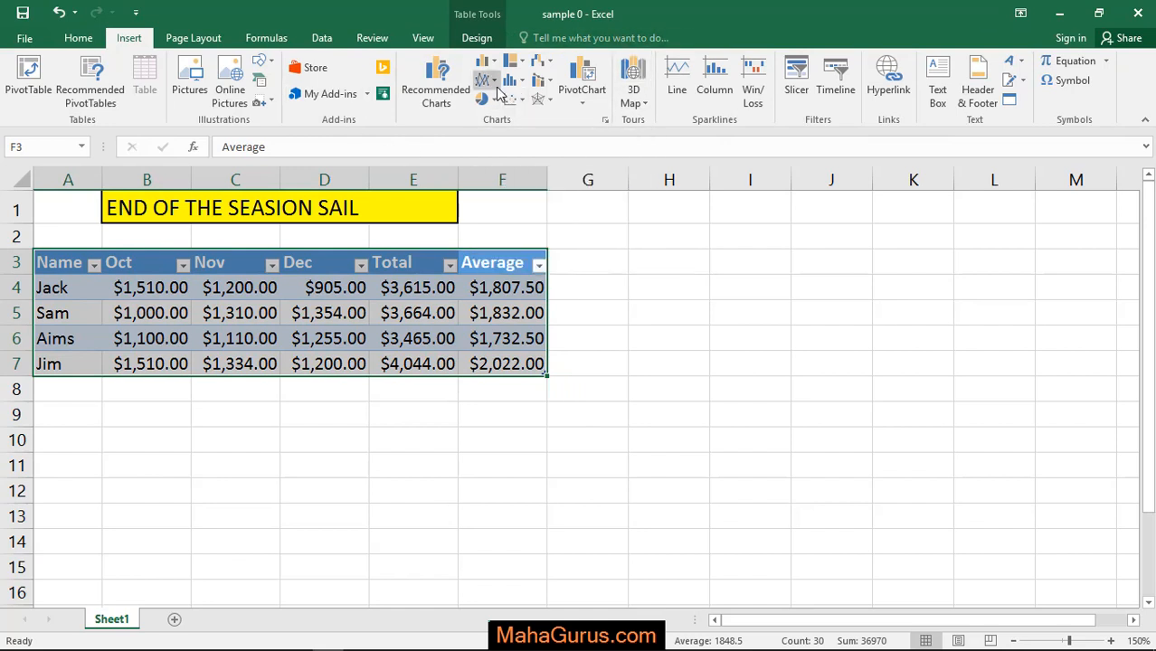
left_click(486, 79)
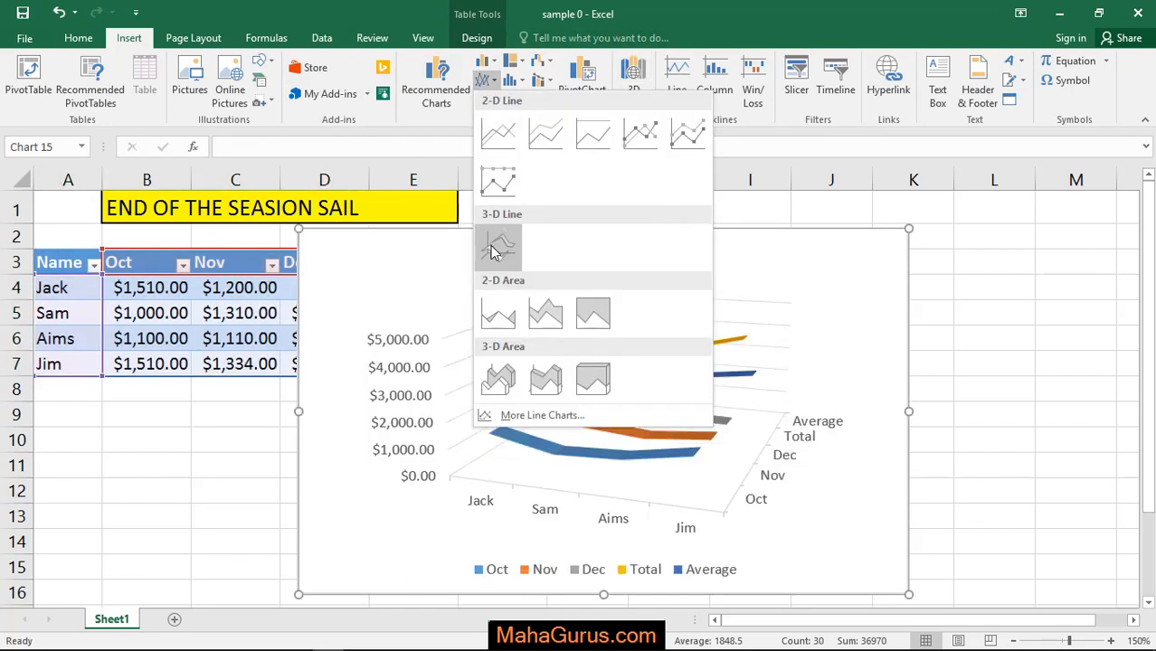
- Insert a 3-D Line chart and position it to the right of the table
left_click(499, 246)
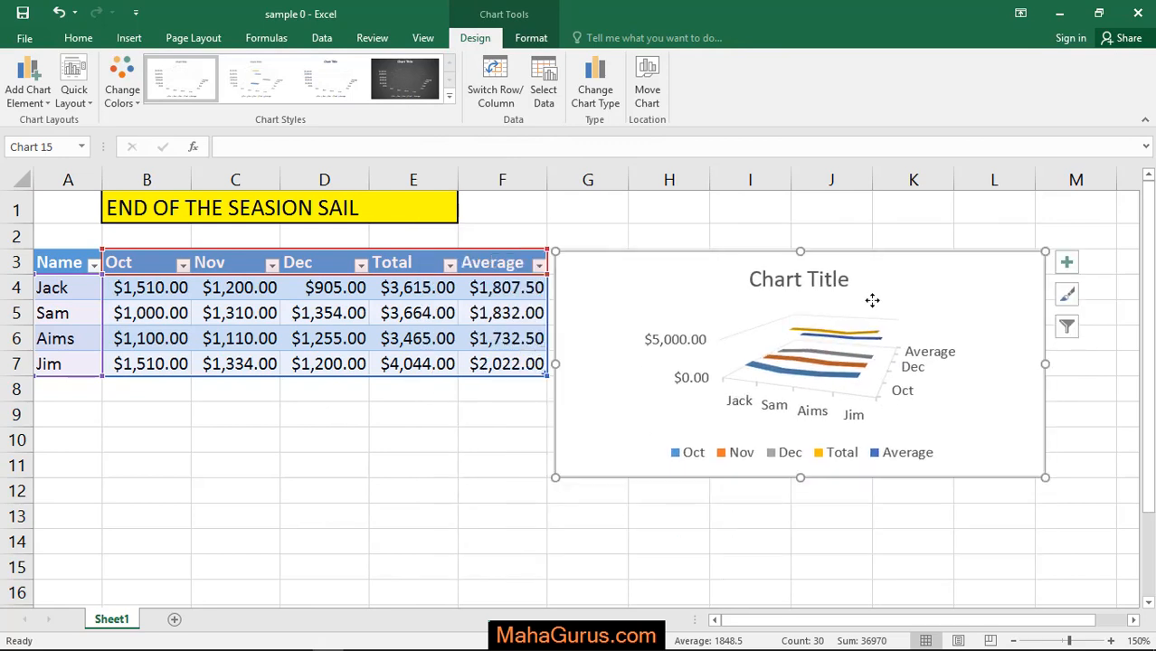
mouse_move(622, 342)
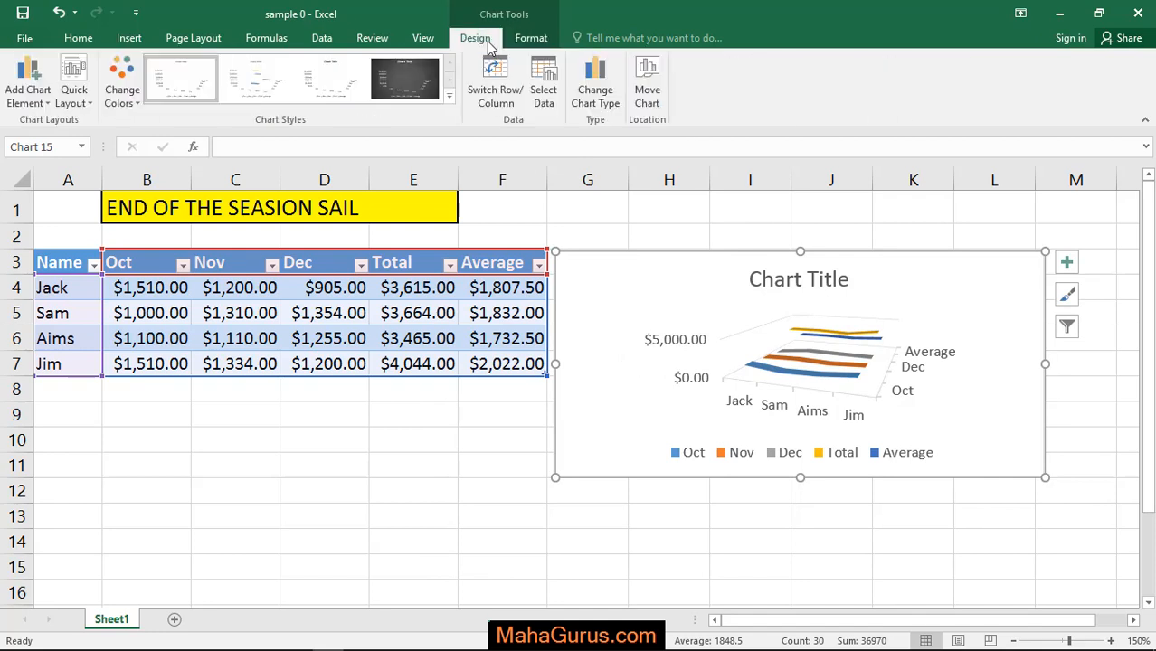
- Apply the dark style from the Chart Styles gallery, adding axis title and data labels
left_click(405, 78)
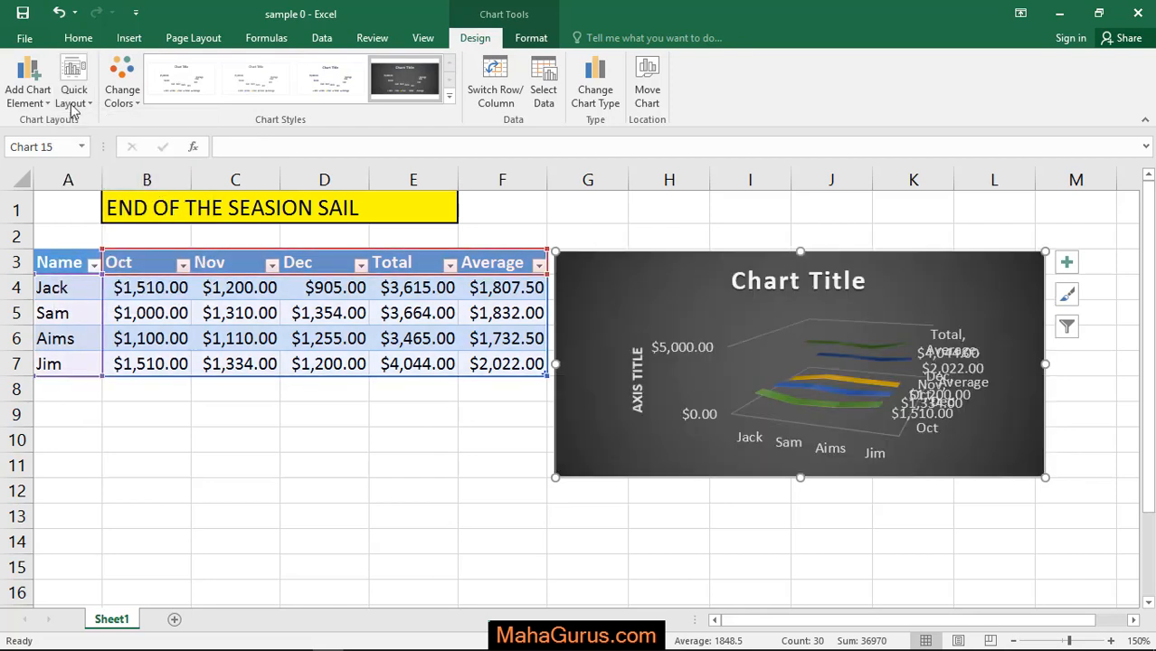
left_click(27, 81)
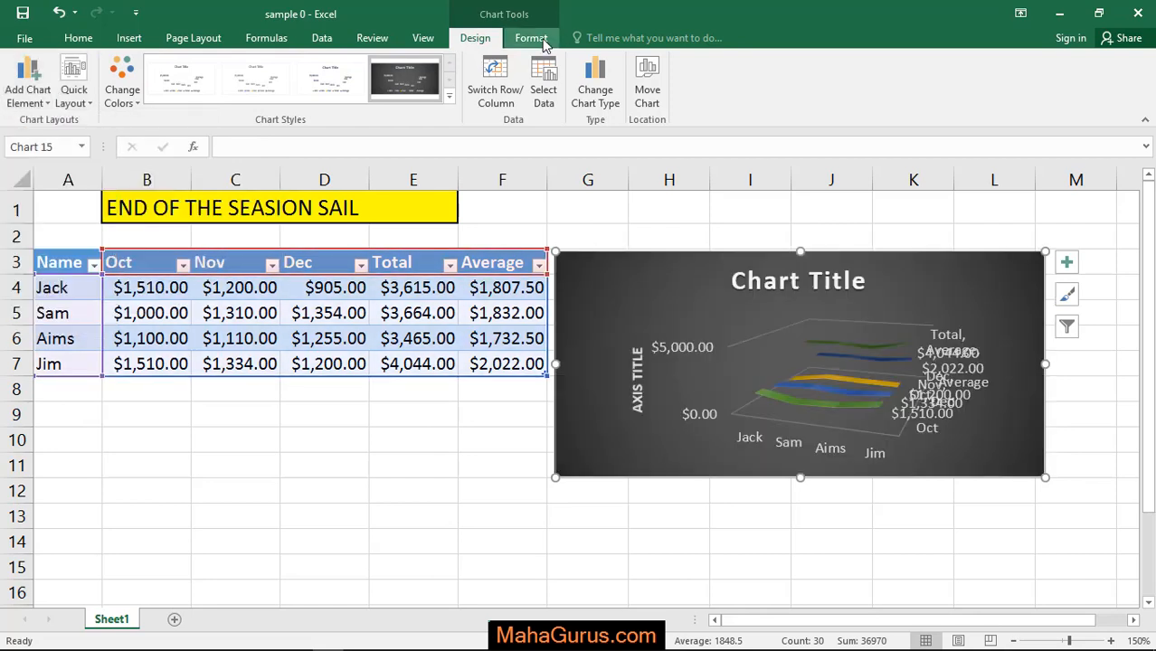
- Apply a pale shape style with blue glow and open Format Plot Area
left_click(531, 38)
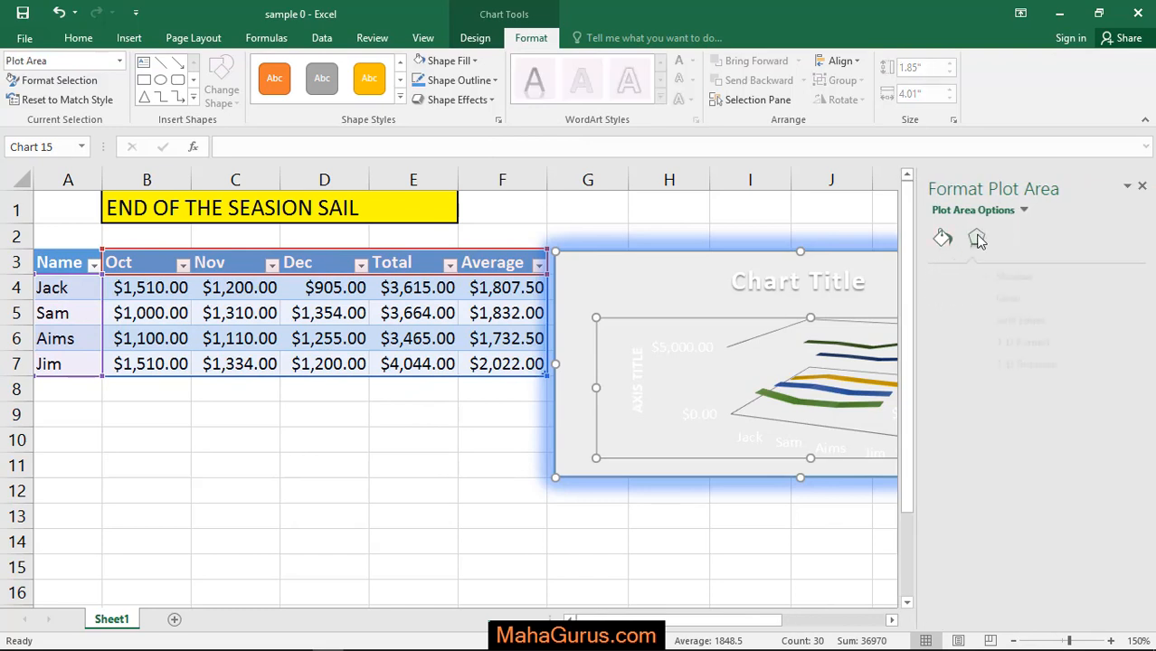
- View the plot area's Fill & Line and Effects options, then close the pane
left_click(942, 238)
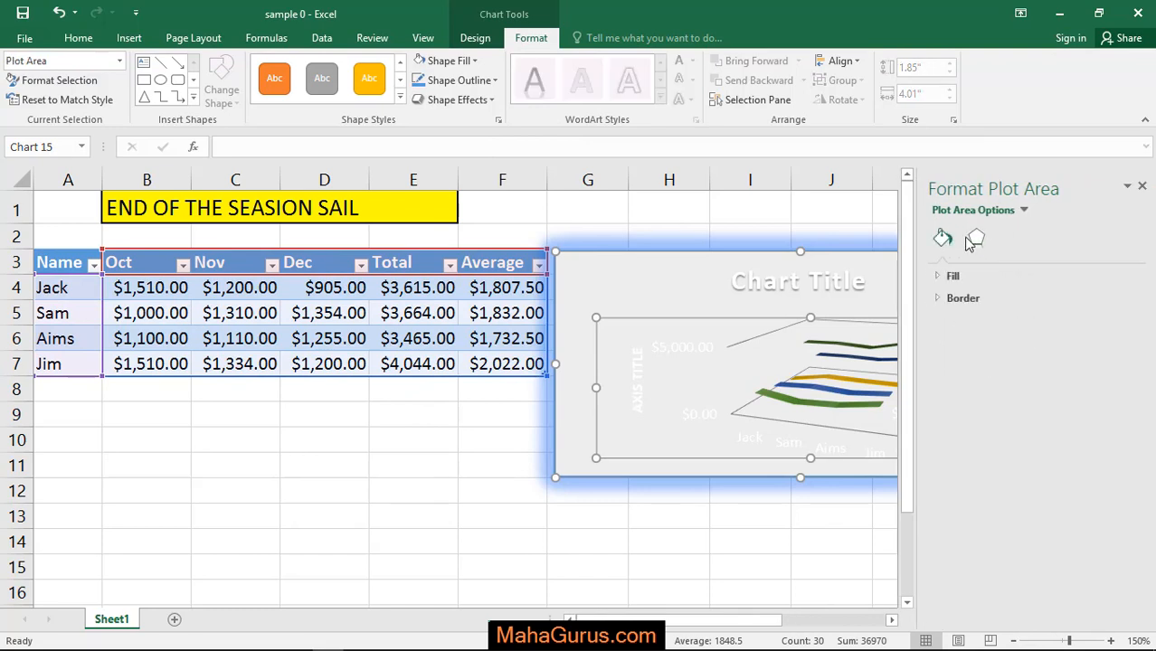
left_click(976, 238)
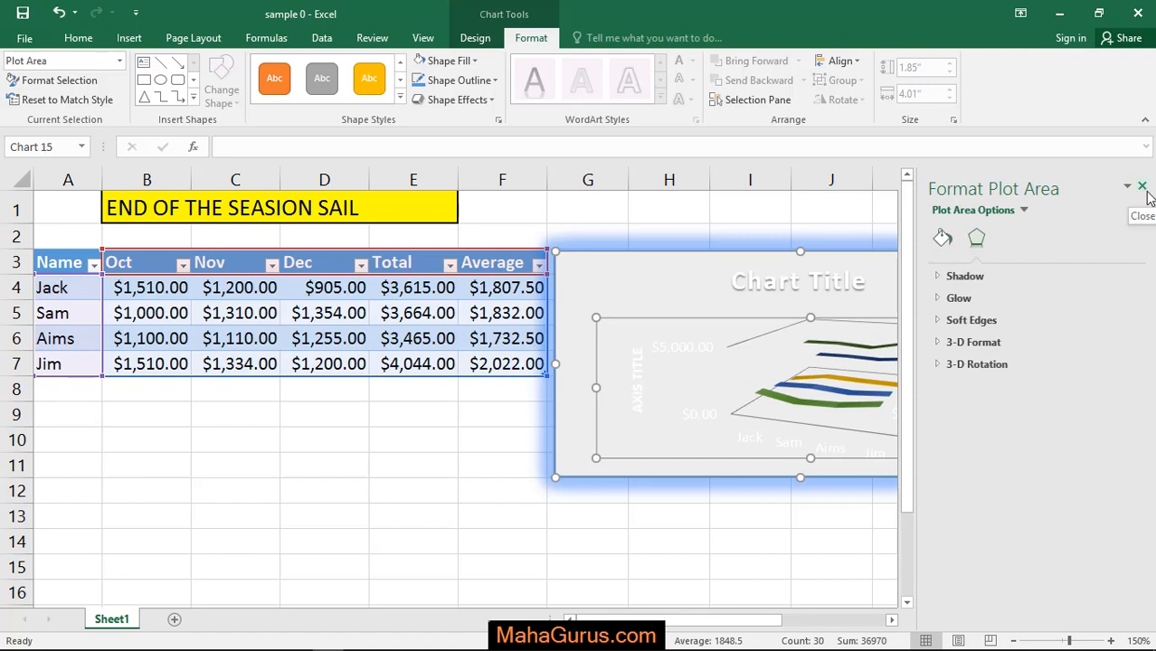
left_click(1143, 188)
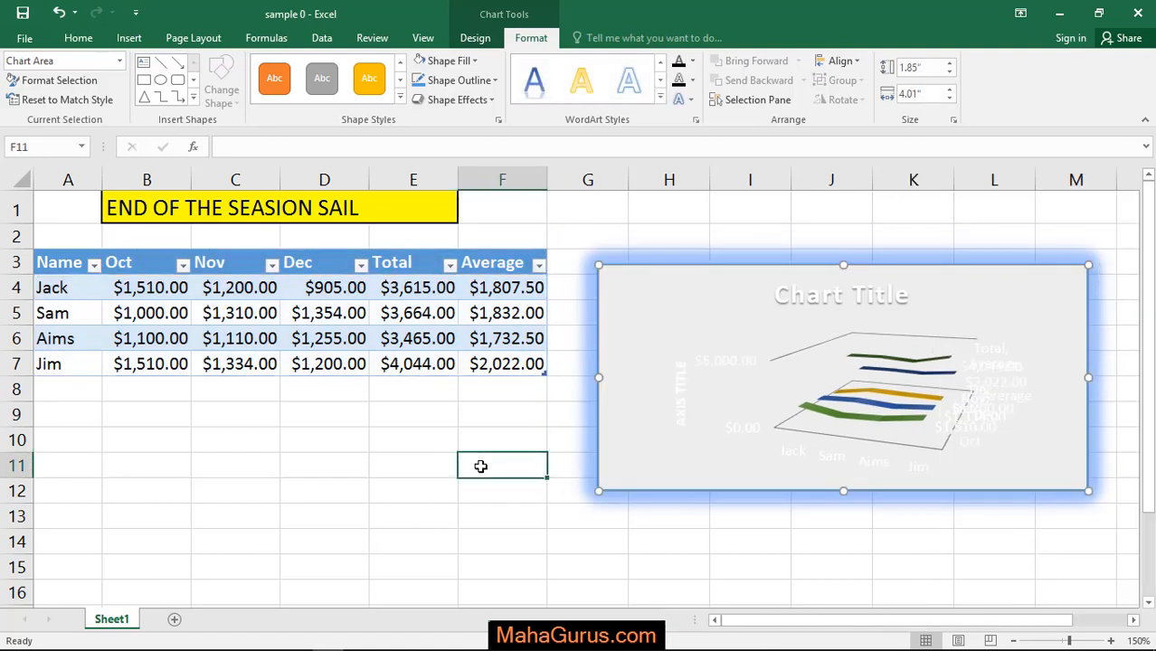